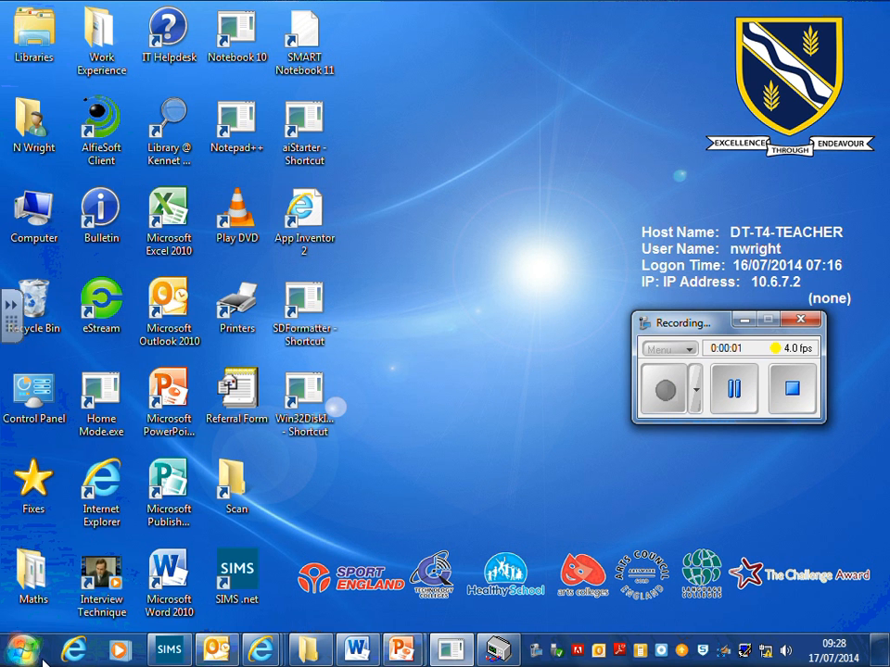
Launch CorelDRAW X6 from the Start menu's All Programs > Technology folder.
{"action": "left_click", "coordinate": [20, 649]}
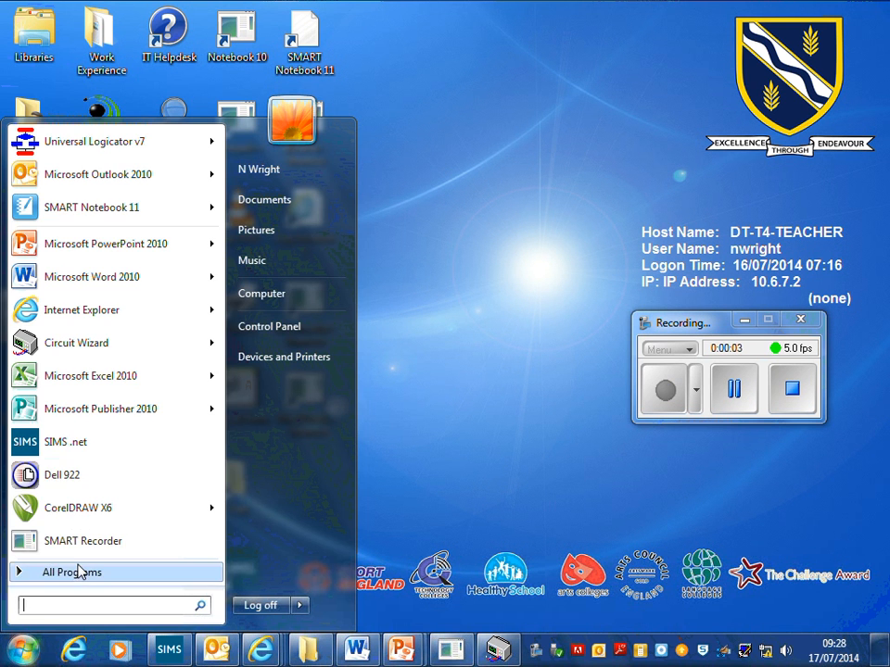
{"action": "left_click", "coordinate": [71, 570]}
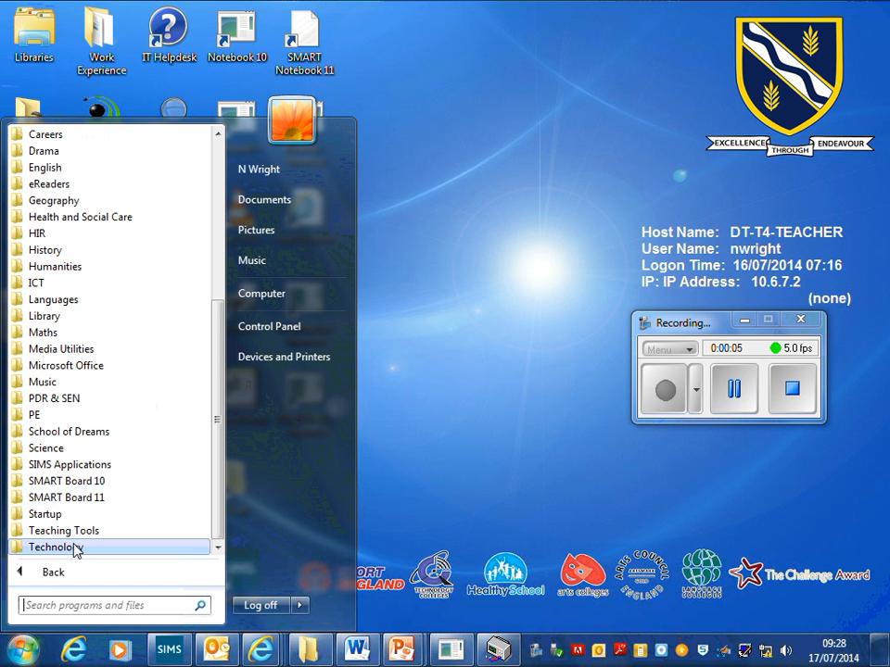
{"action": "left_click", "coordinate": [59, 547]}
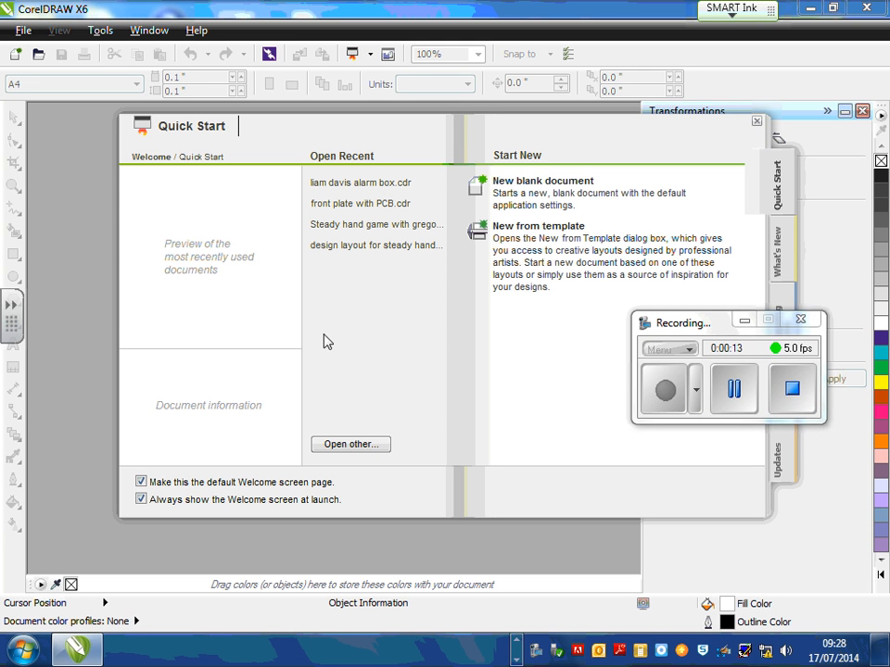
{"action": "mouse_move", "coordinate": [515, 182]}
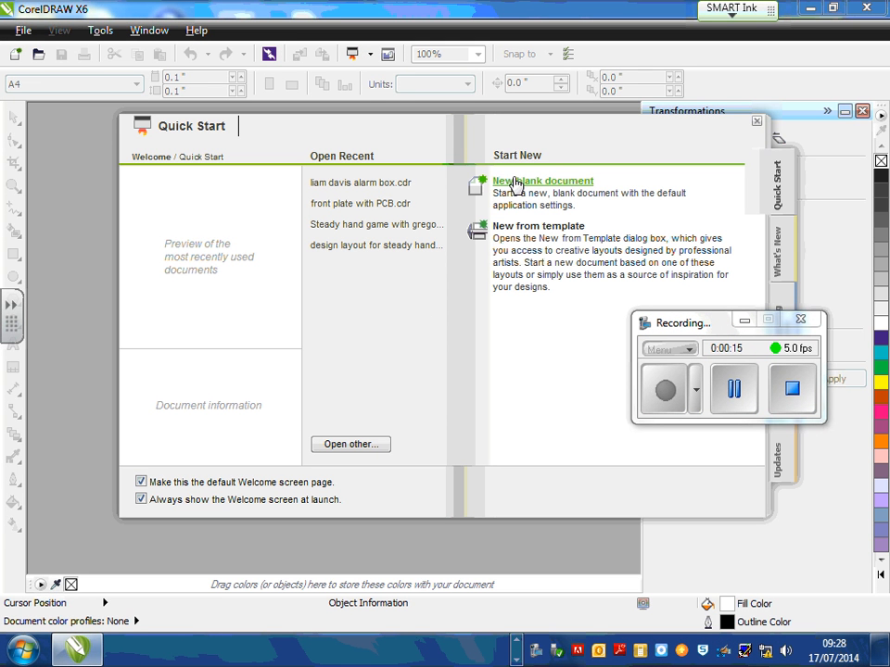
Create a new blank 600 × 400 mm document named 'line follower chassis'.
{"action": "left_click", "coordinate": [545, 182]}
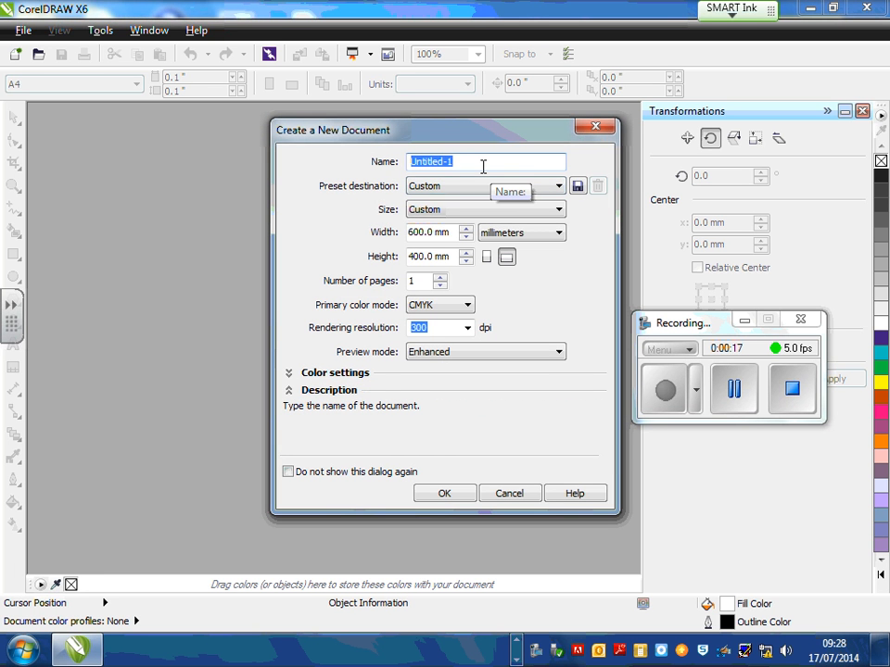
{"action": "type", "text": "line follower cha"}
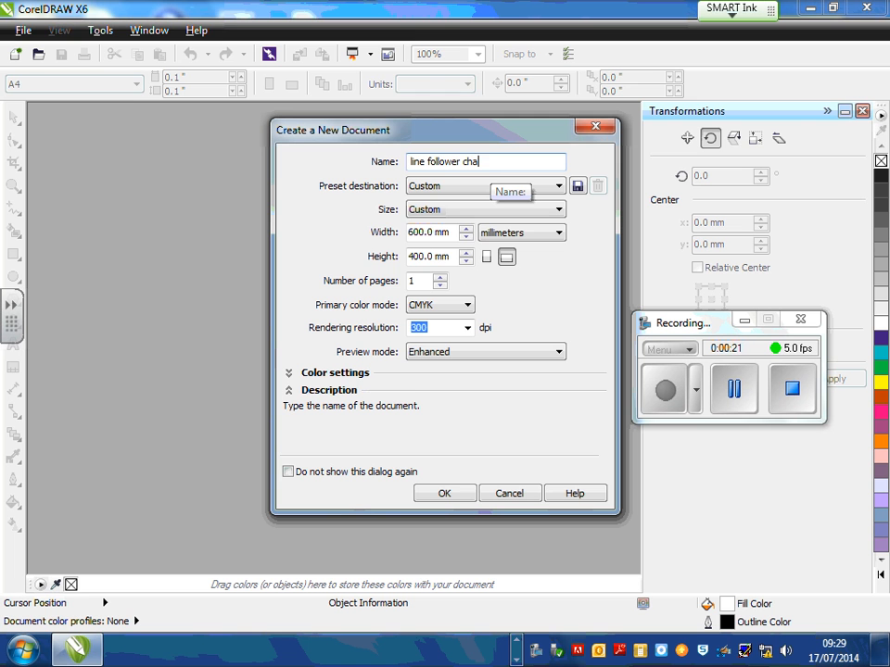
{"action": "key", "text": "Backspace"}
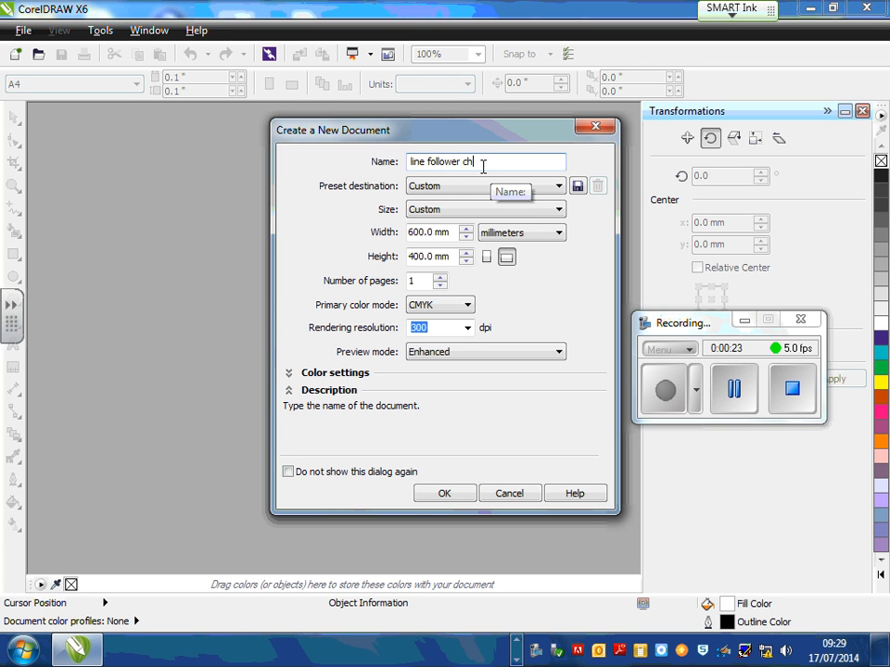
{"action": "type", "text": "assis"}
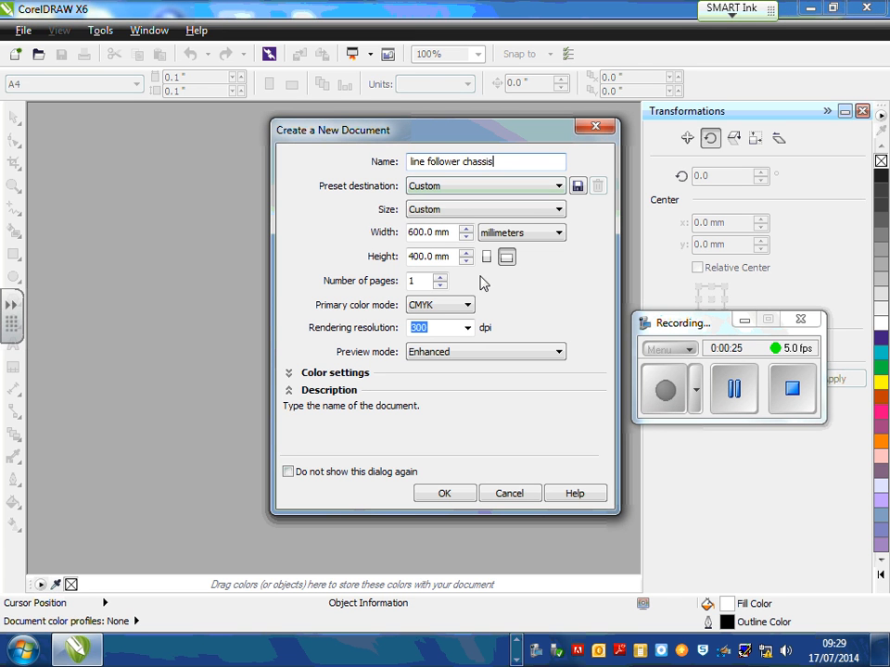
{"action": "mouse_move", "coordinate": [434, 233]}
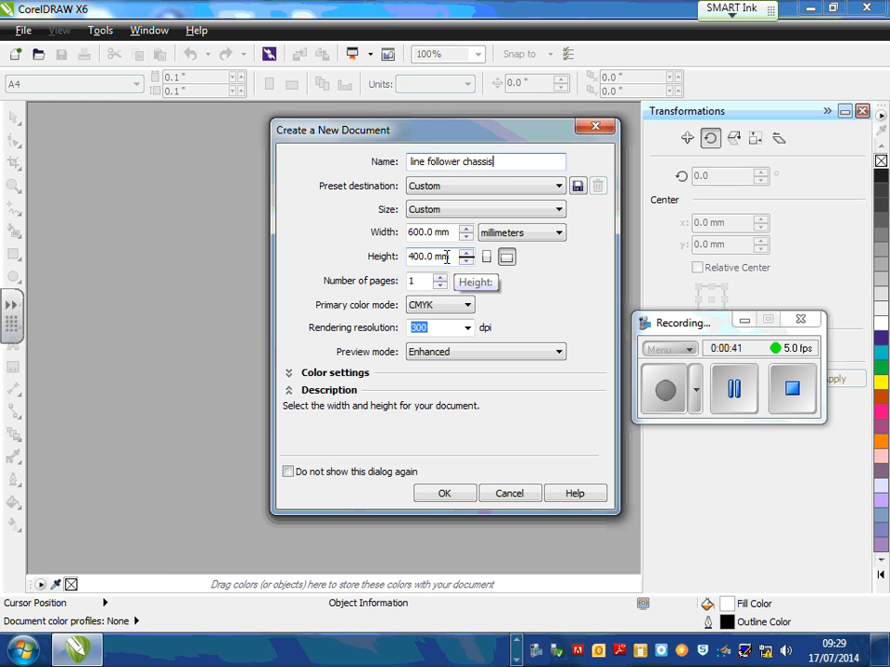
{"action": "mouse_move", "coordinate": [445, 493]}
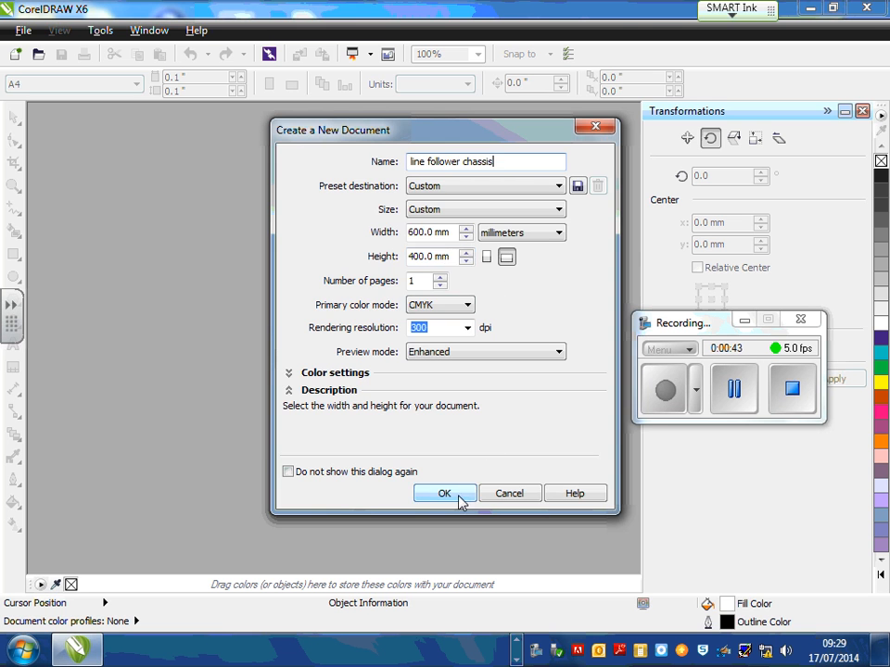
{"action": "left_click", "coordinate": [445, 493]}
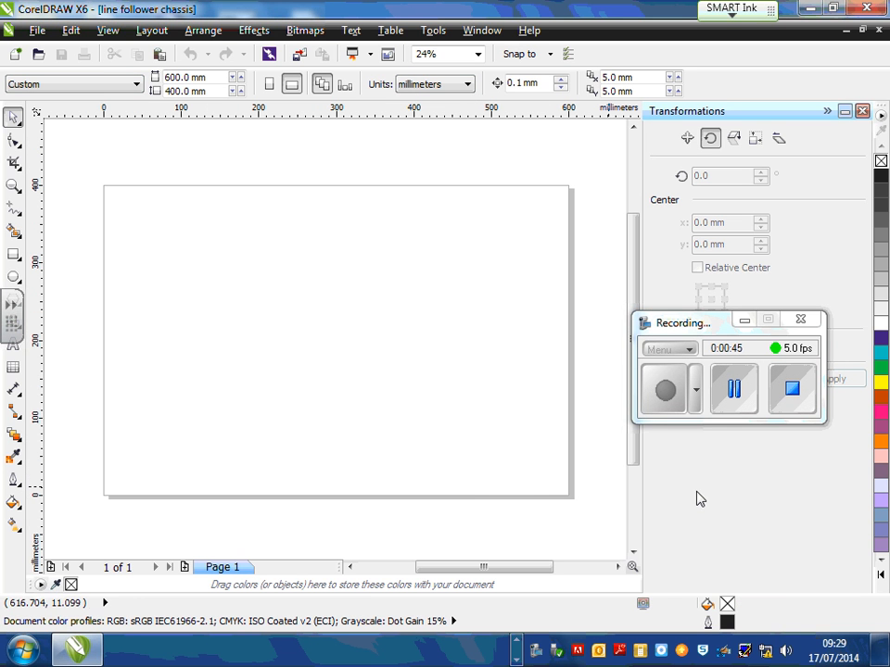
Start File > Import and browse into Technology > KS3 > Y9 > 2014 Robotics Theme.
{"action": "left_click", "coordinate": [37, 30]}
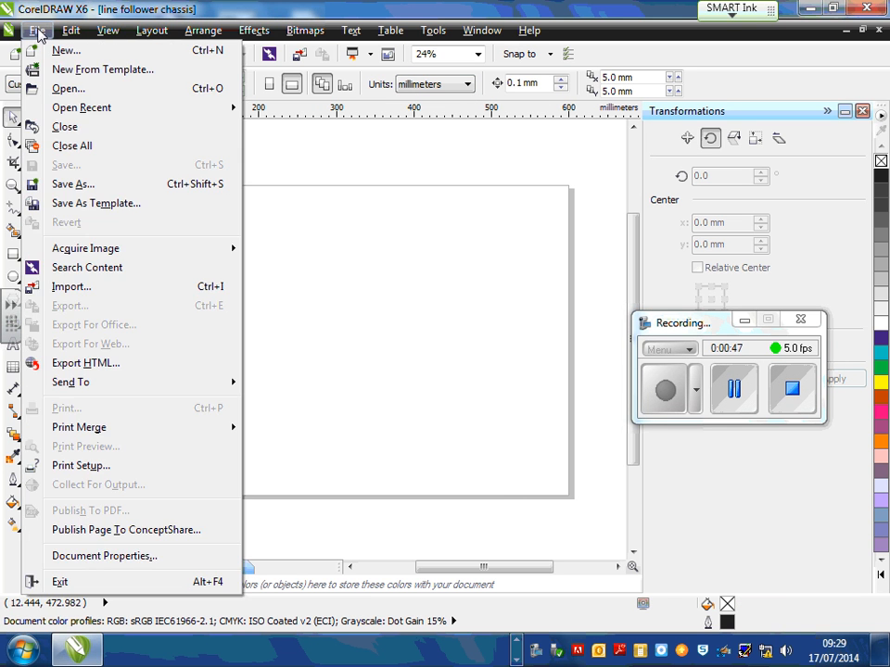
{"action": "mouse_move", "coordinate": [86, 267]}
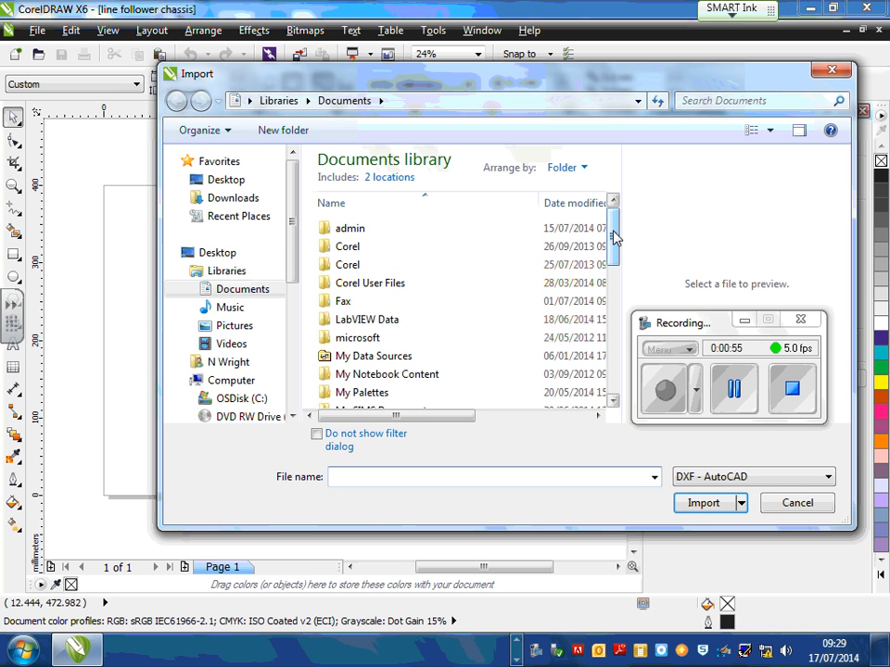
{"action": "scroll", "scroll_direction": "down", "scroll_amount": 3}
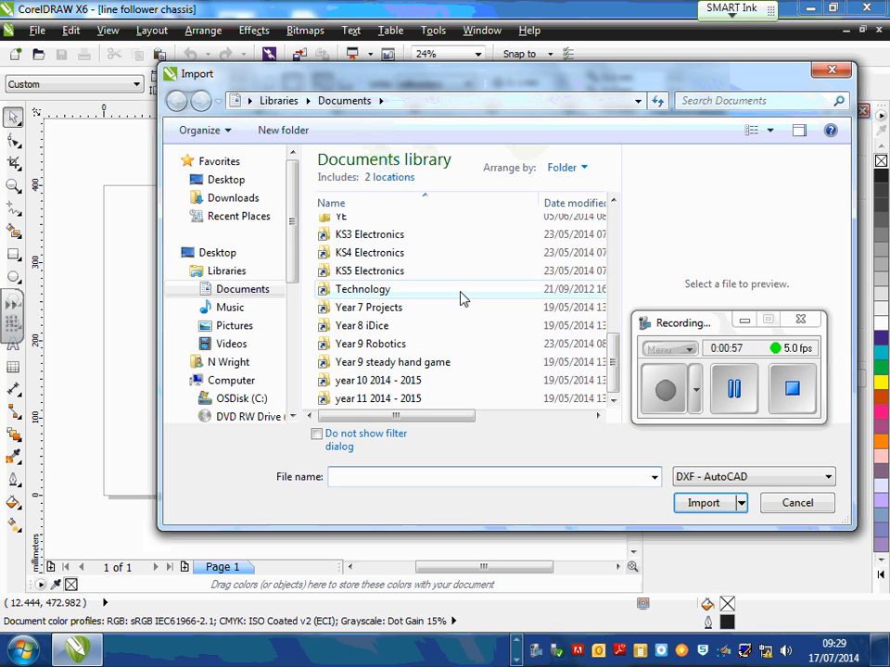
{"action": "double_click", "coordinate": [369, 234]}
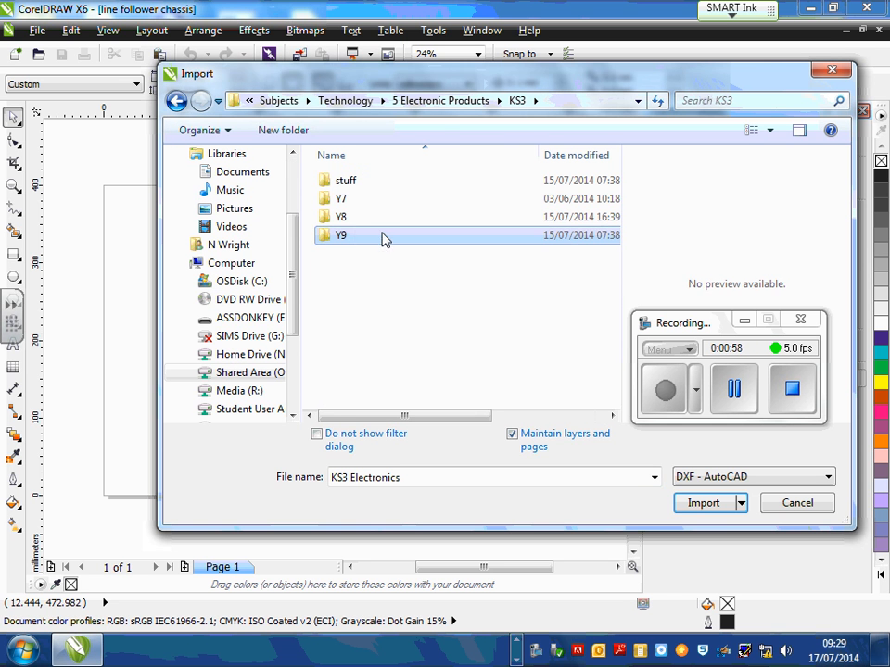
{"action": "double_click", "coordinate": [341, 234]}
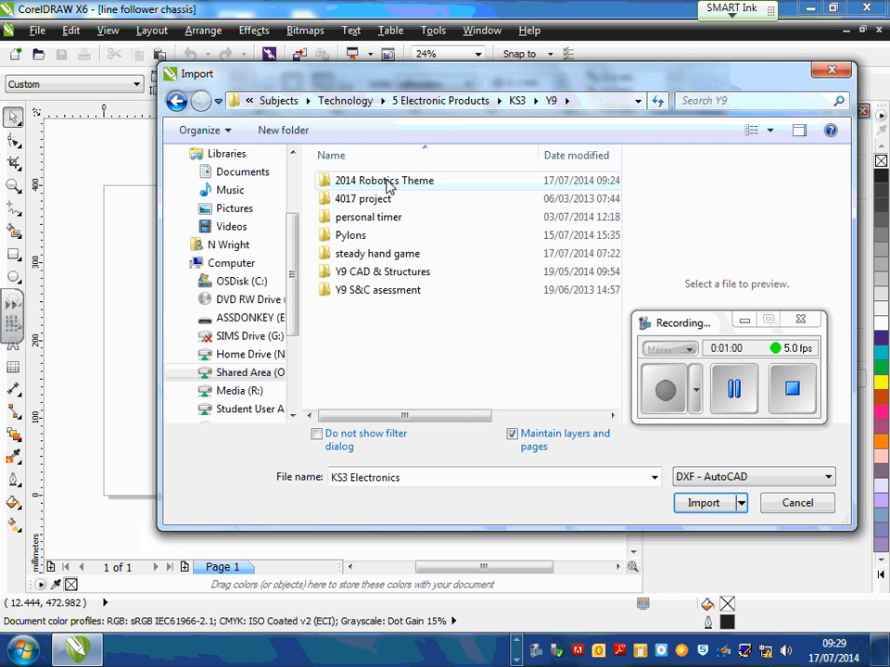
{"action": "double_click", "coordinate": [385, 179]}
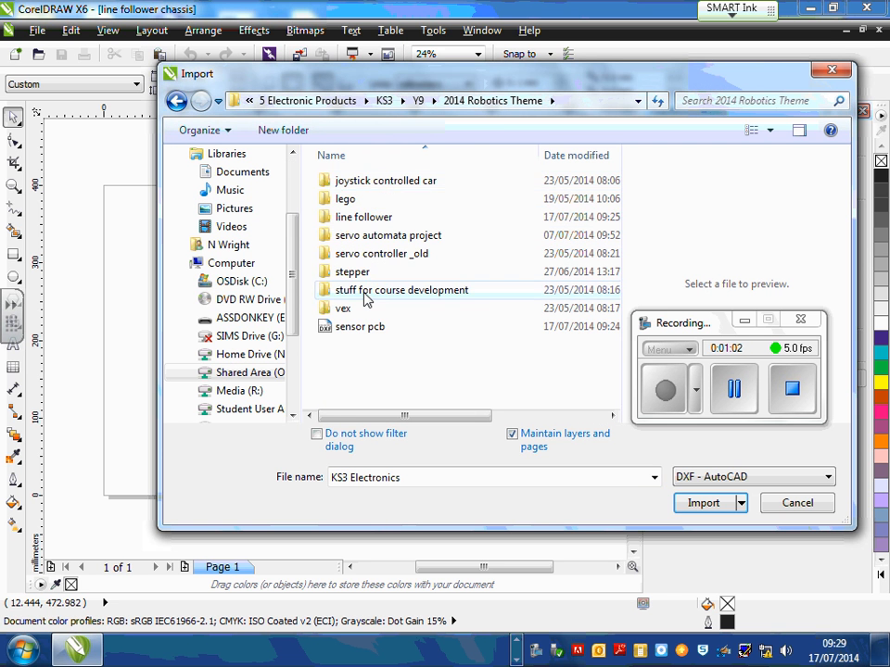
Select 'line follower v1' DXF in the line follower folder and import it.
{"action": "double_click", "coordinate": [363, 215]}
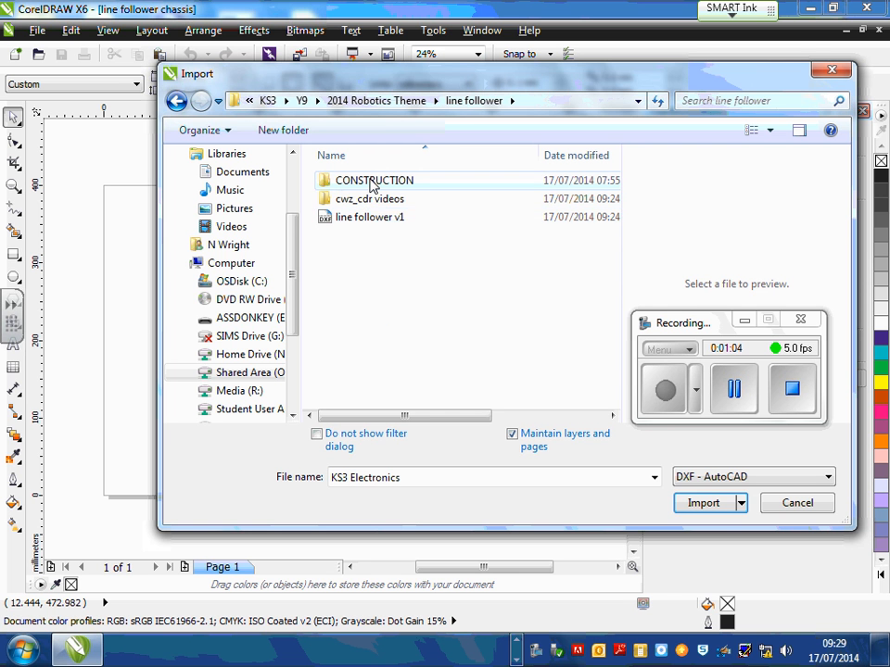
{"action": "left_click", "coordinate": [371, 215]}
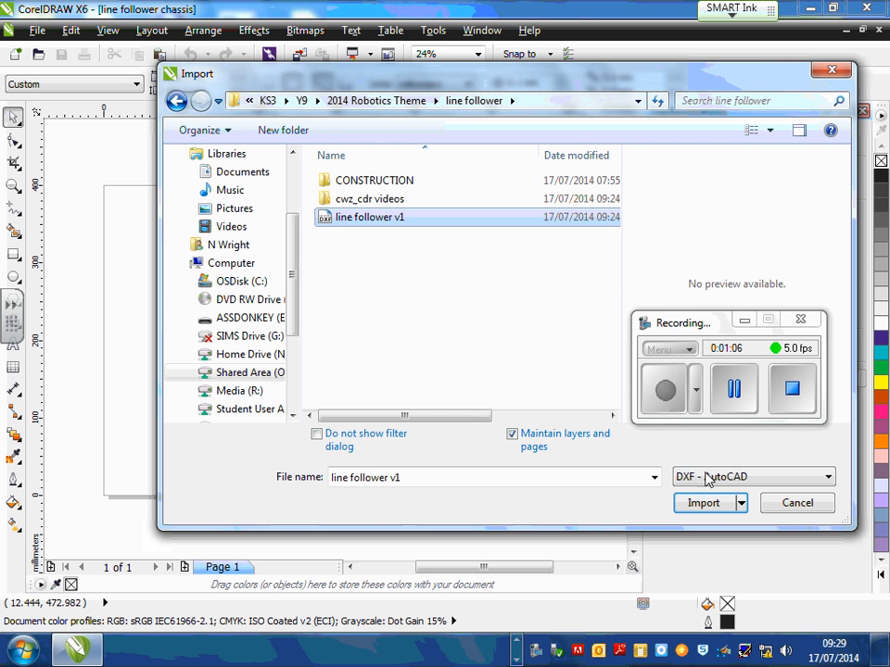
{"action": "mouse_move", "coordinate": [703, 508]}
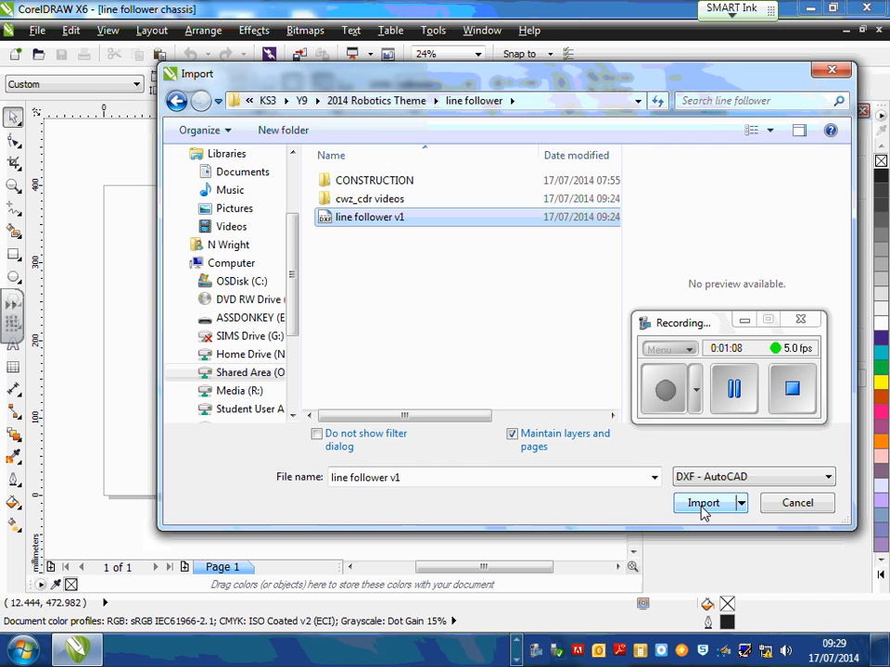
{"action": "left_click", "coordinate": [702, 502]}
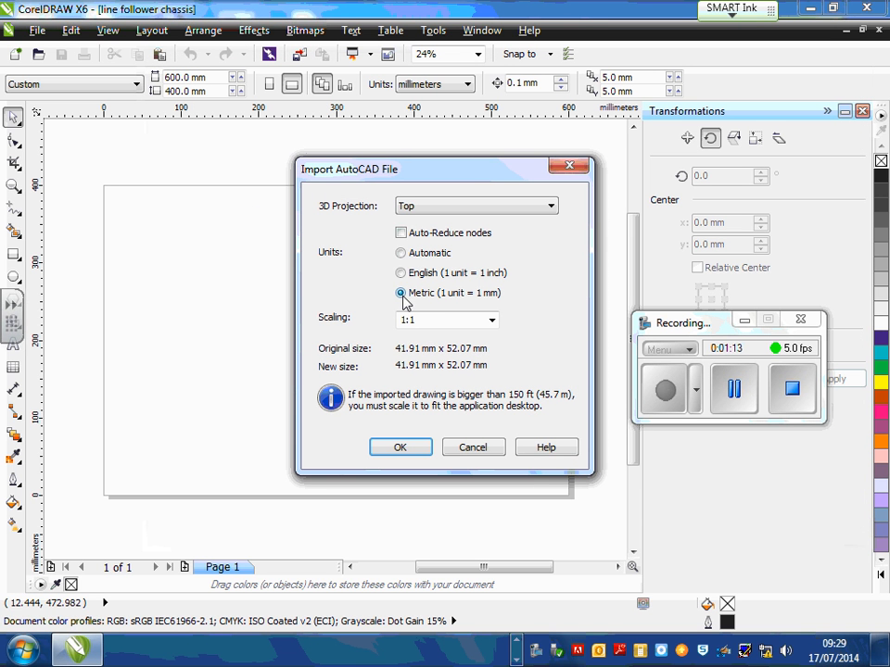
{"action": "mouse_move", "coordinate": [489, 299]}
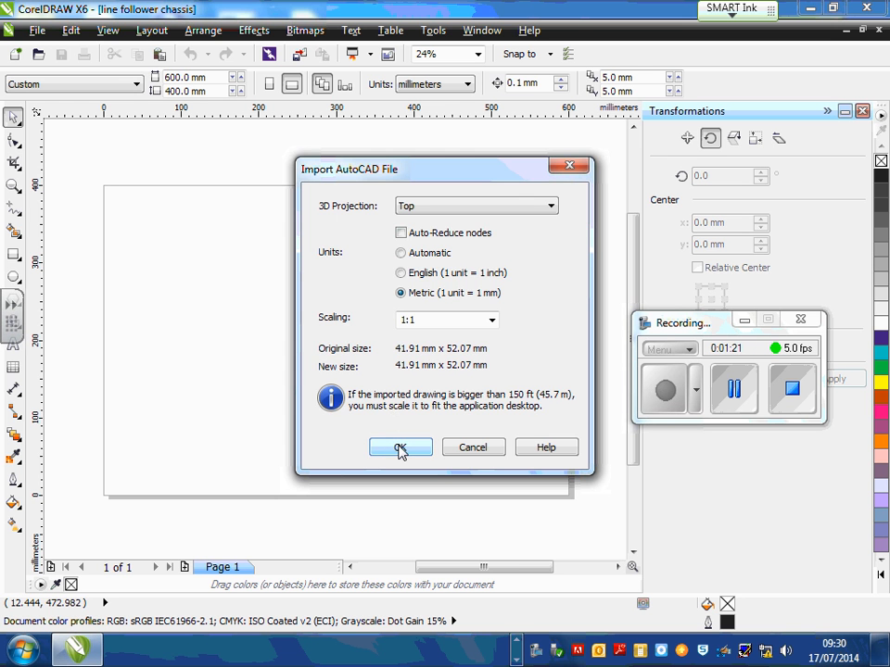
Accept the AutoCAD import settings as Metric (1 unit = 1 mm) at 1:1 scaling.
{"action": "left_click", "coordinate": [400, 447]}
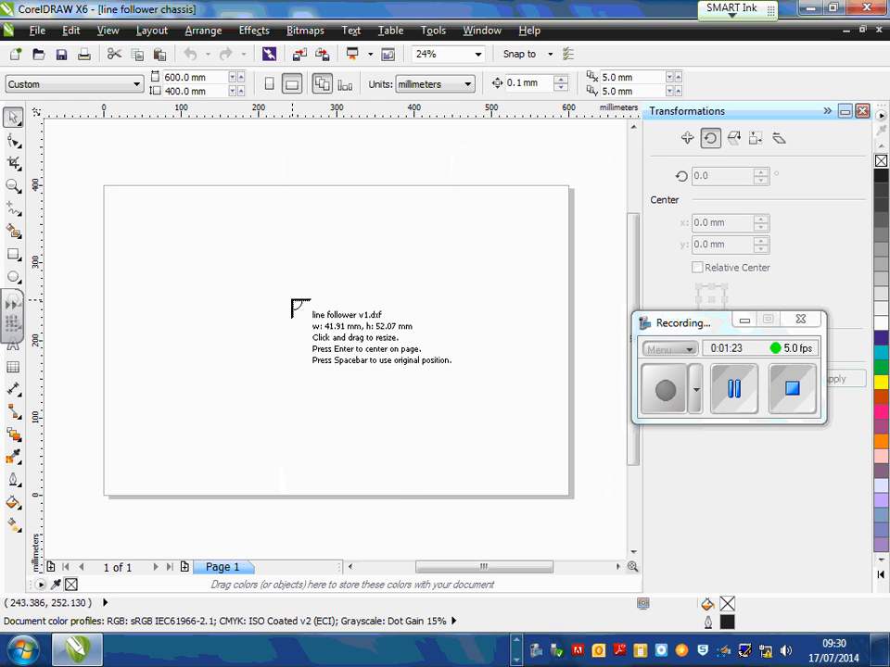
{"action": "mouse_move", "coordinate": [393, 272]}
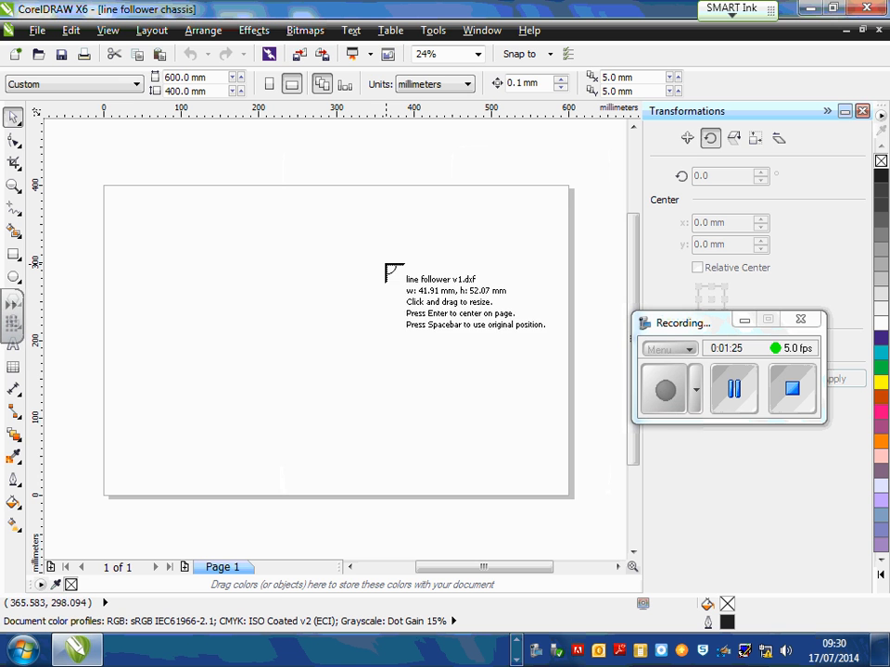
{"action": "mouse_move", "coordinate": [226, 263]}
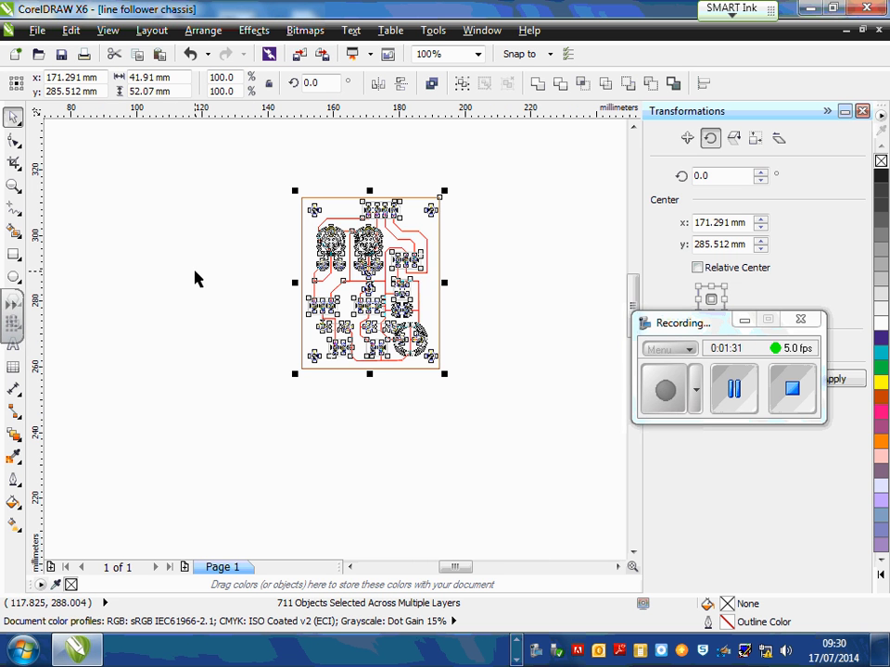
{"action": "mouse_move", "coordinate": [209, 282]}
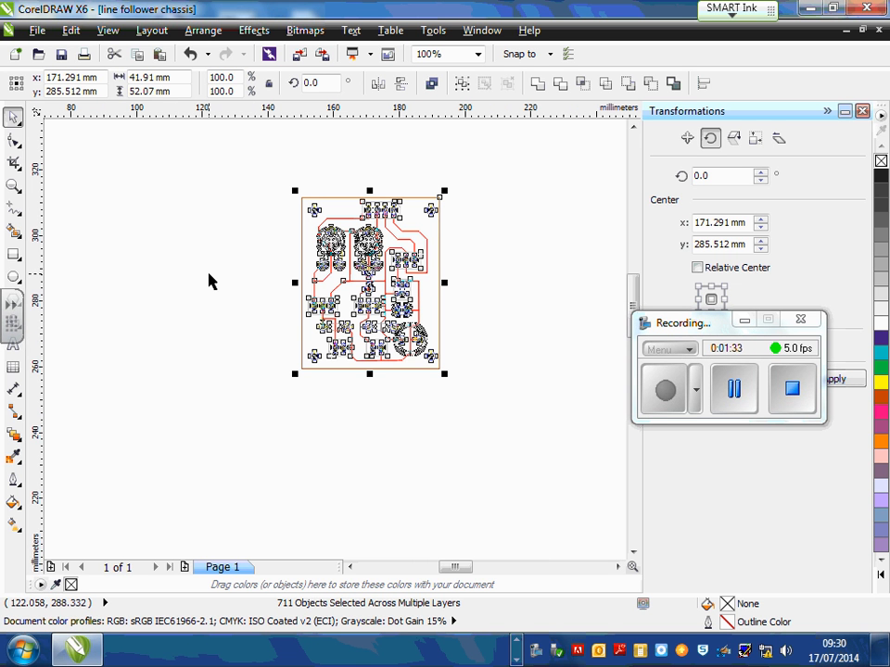
{"action": "mouse_move", "coordinate": [526, 363]}
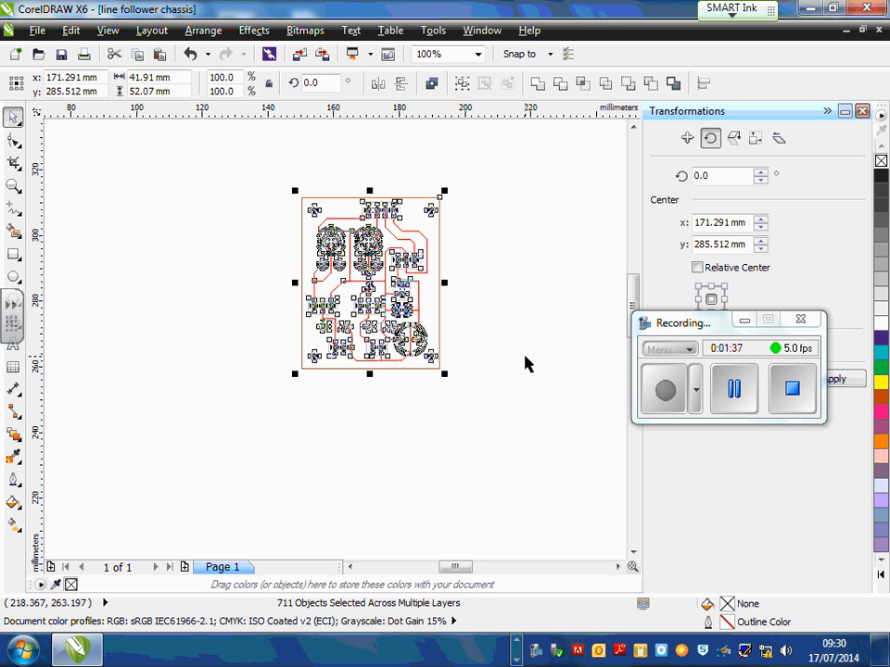
{"action": "mouse_move", "coordinate": [473, 258]}
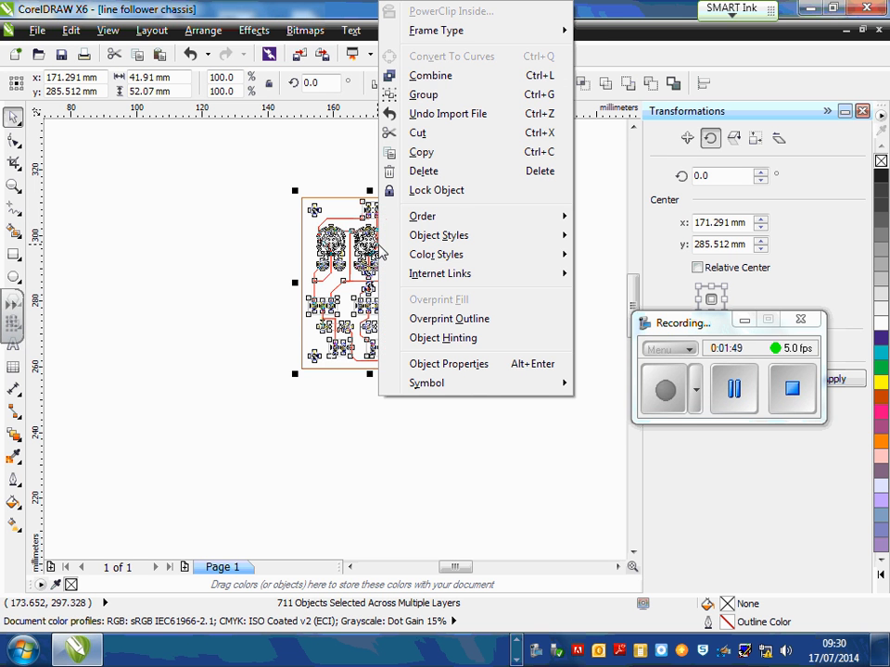
Group the 711 imported PCB objects into one object and deselect it.
{"action": "left_click", "coordinate": [422, 94]}
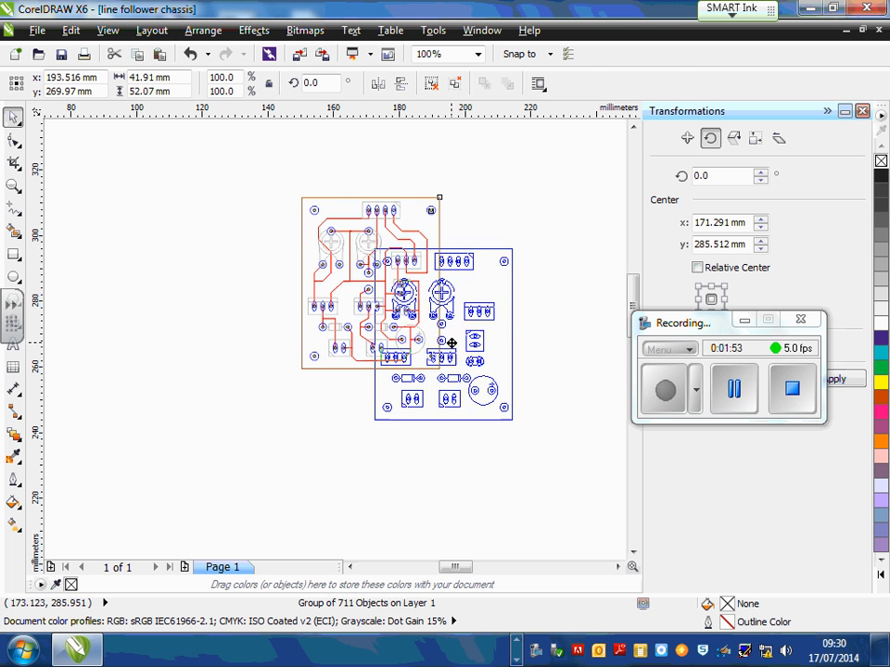
{"action": "left_click", "coordinate": [467, 423]}
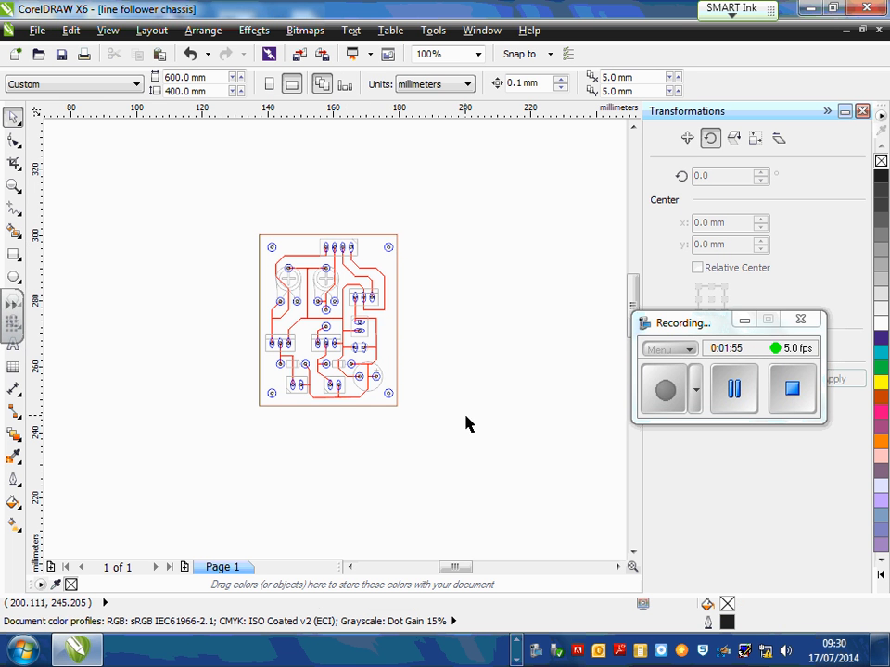